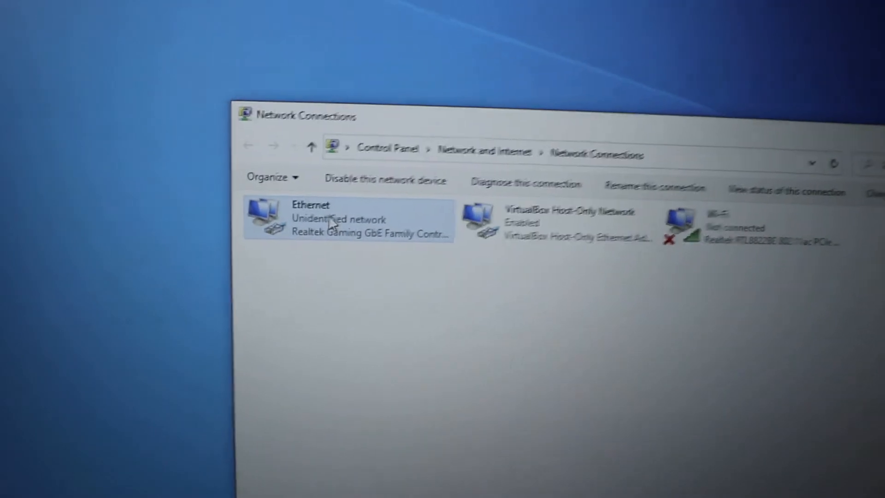
Give the Ethernet adapter static IPv4 192.168.168.165 with mask 255.255.255.0
right_click(333, 221)
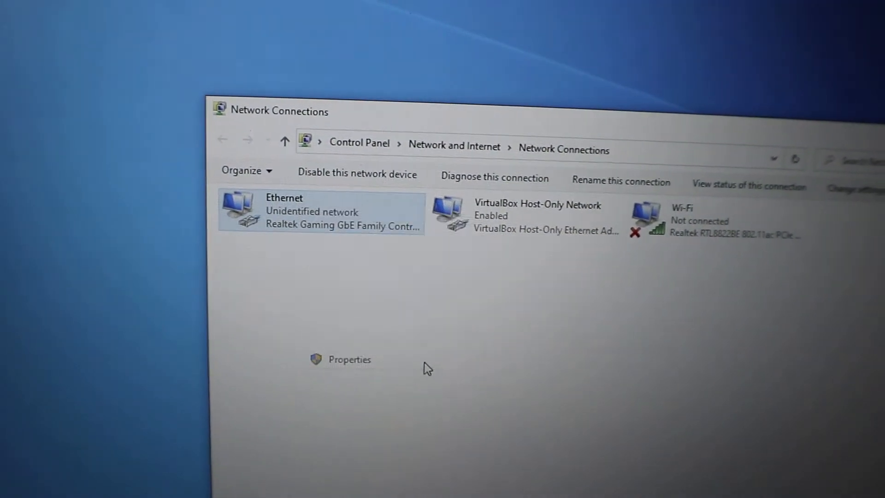
left_click(349, 359)
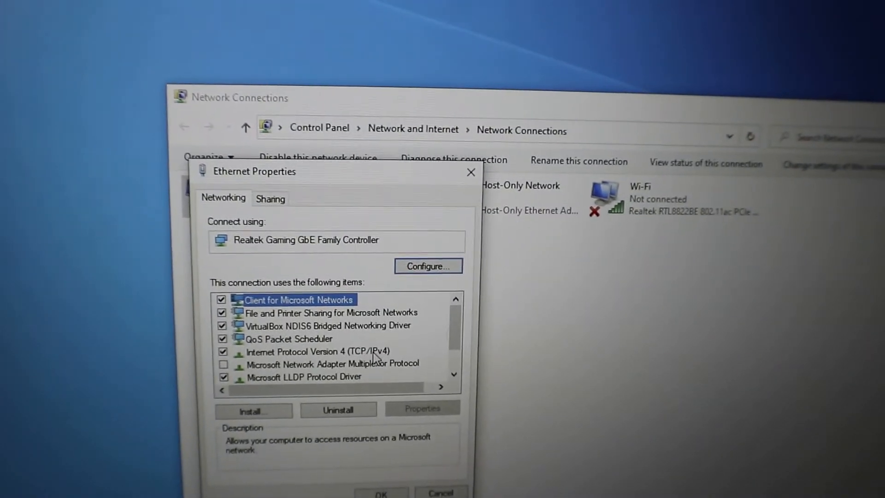
left_click(423, 407)
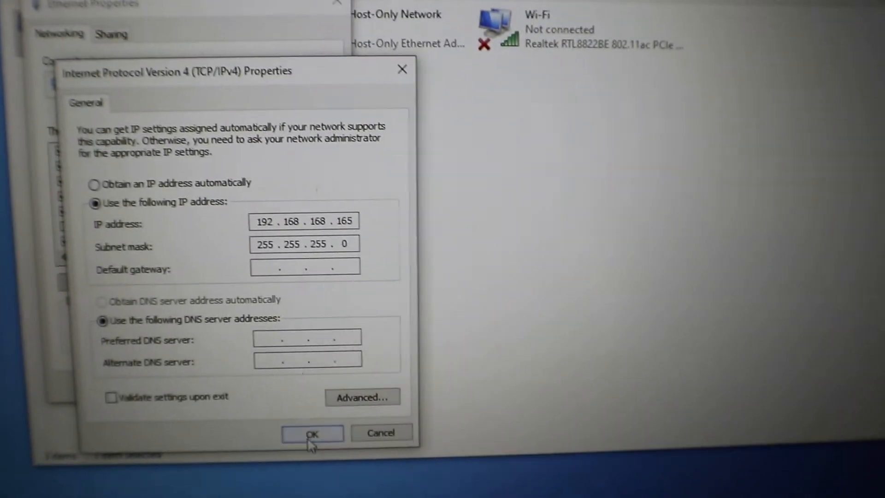
left_click(312, 433)
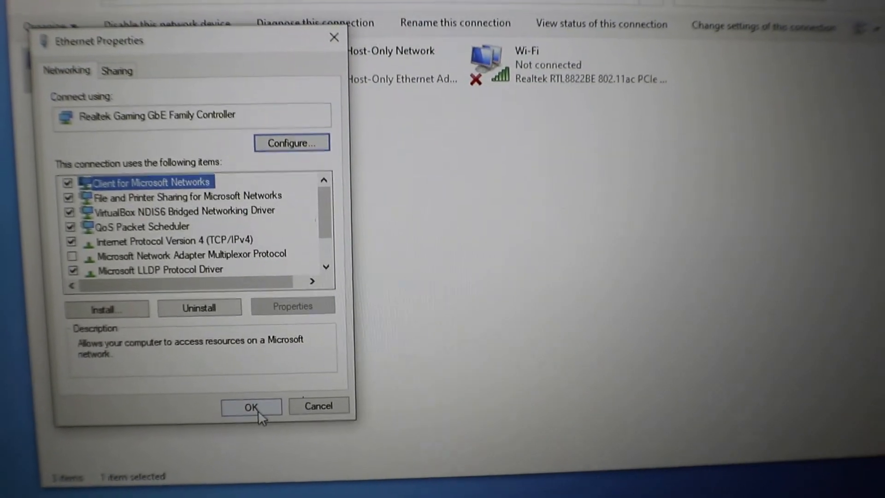
Apply the Ethernet properties and restore the TZ 300 to factory defaults so it restarts
left_click(251, 406)
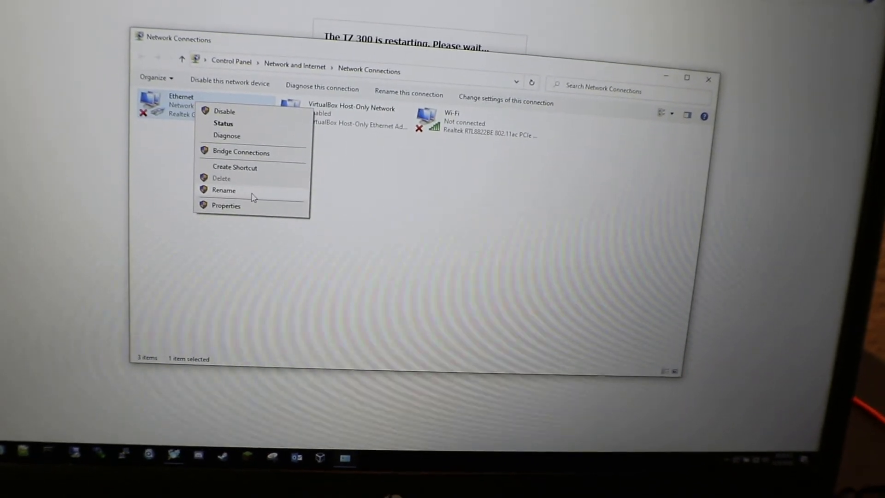
Switch the Ethernet adapter to automatic IP and DNS, then check its connection details
left_click(225, 206)
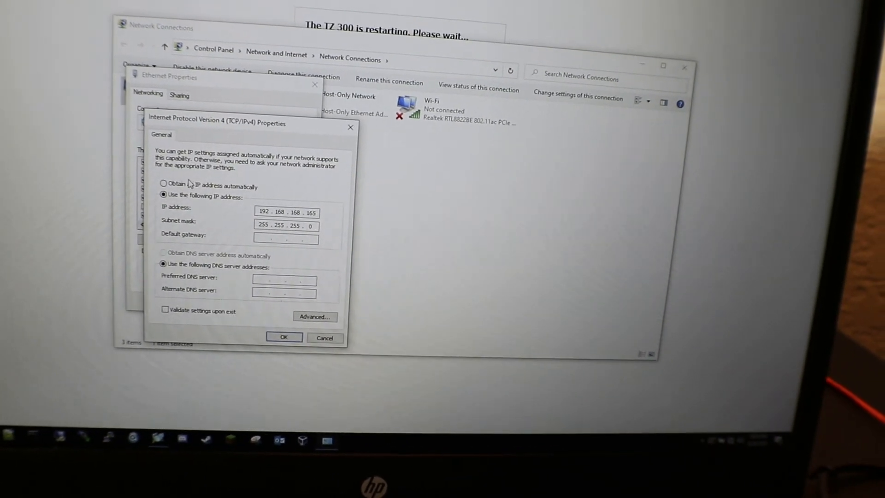
left_click(164, 183)
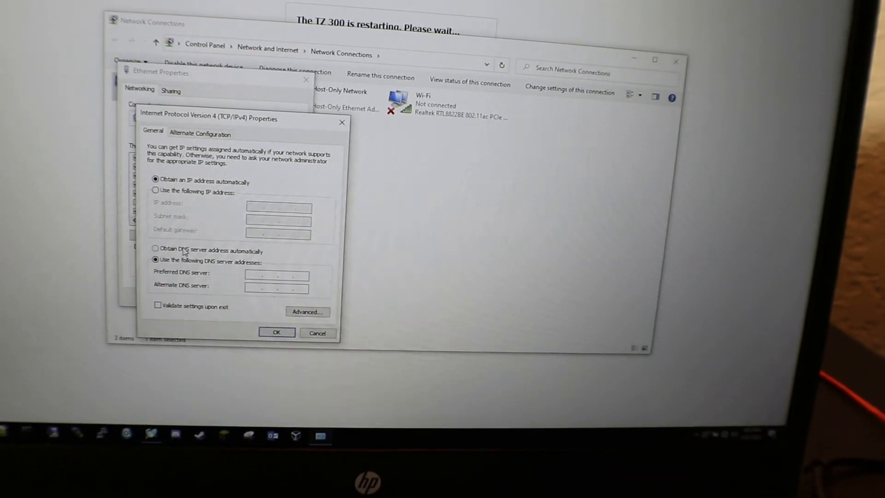
left_click(277, 333)
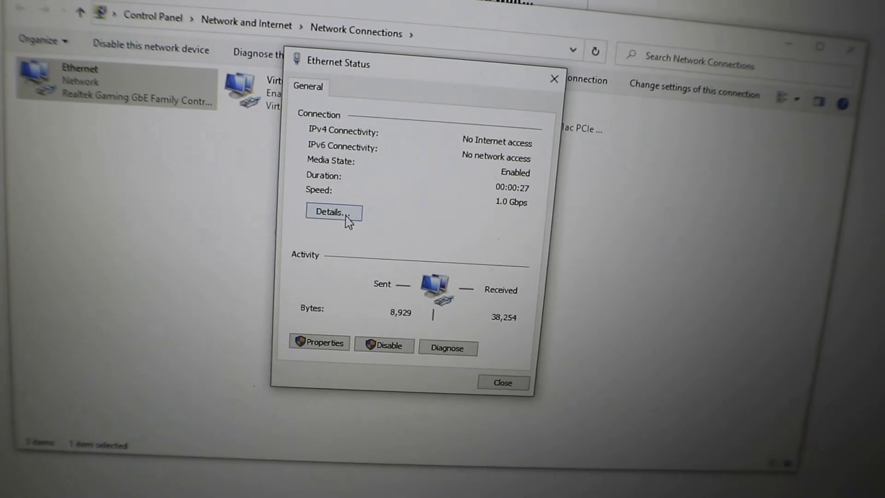
left_click(333, 212)
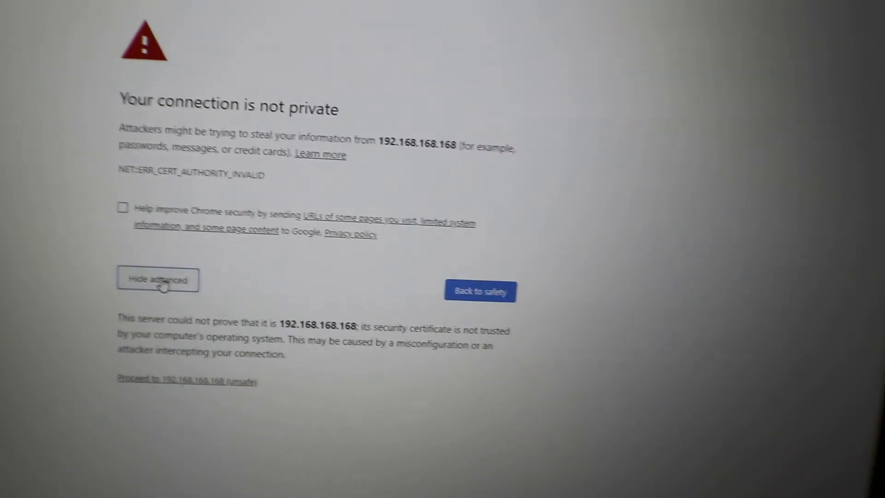
Proceed past the certificate warning and advance the SonicOS Startup Guide to Credentials
left_click(186, 381)
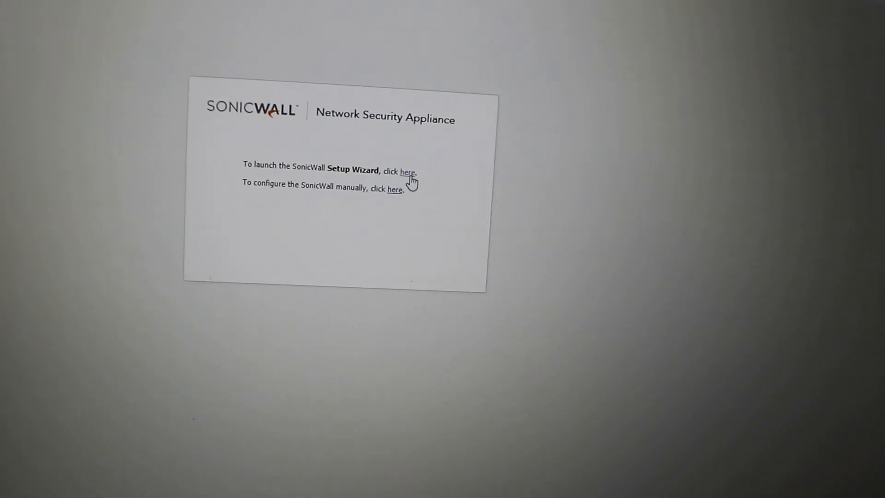
left_click(410, 171)
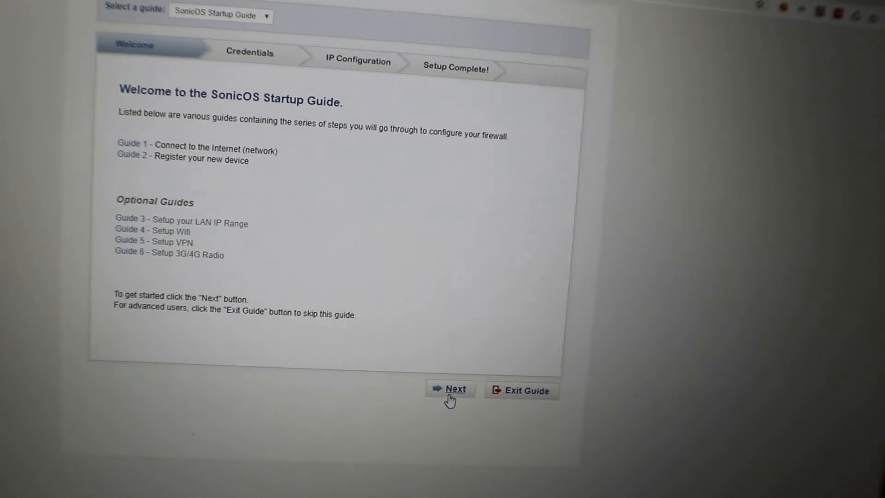
left_click(454, 389)
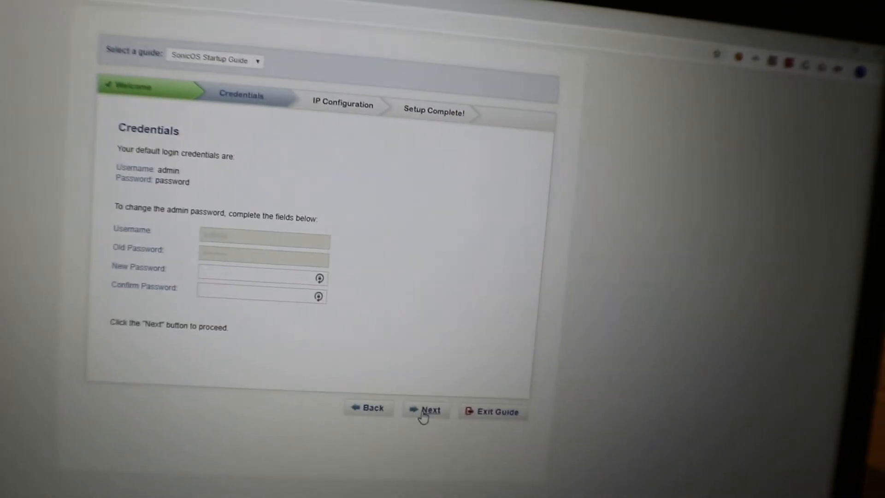